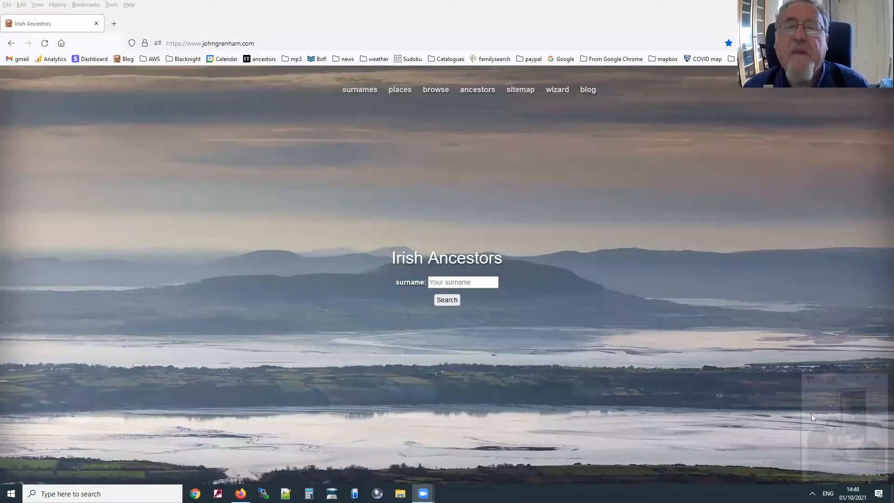
pyautogui.moveTo(694, 257)
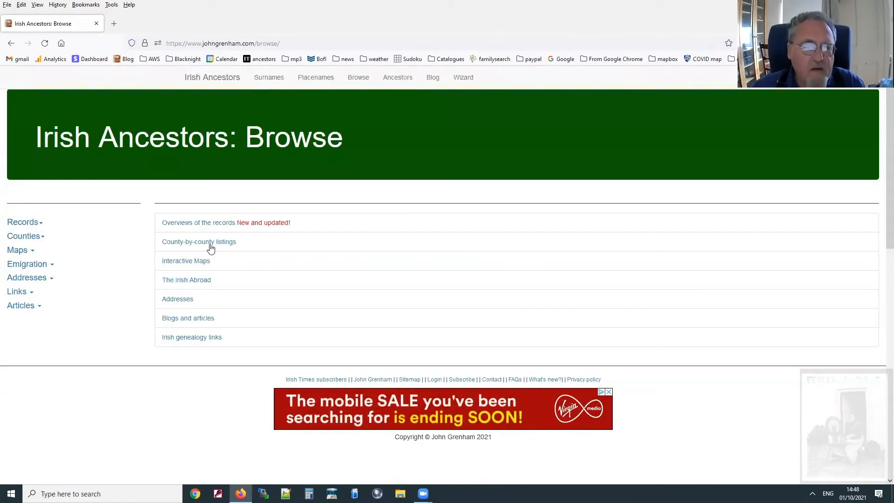
# Go to the county-by-county record listings with the Irish county map
pyautogui.click(198, 242)
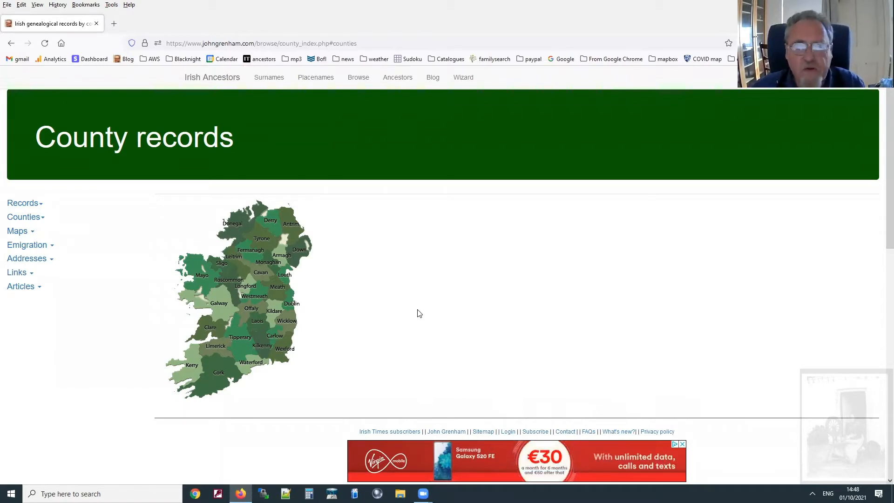
pyautogui.moveTo(397, 321)
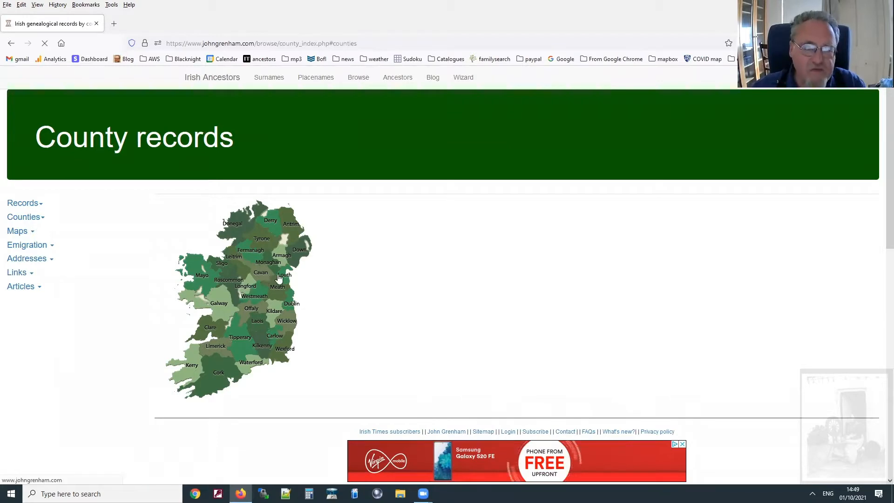
# Choose Louth on the county map to reach its genealogical records page
pyautogui.click(282, 274)
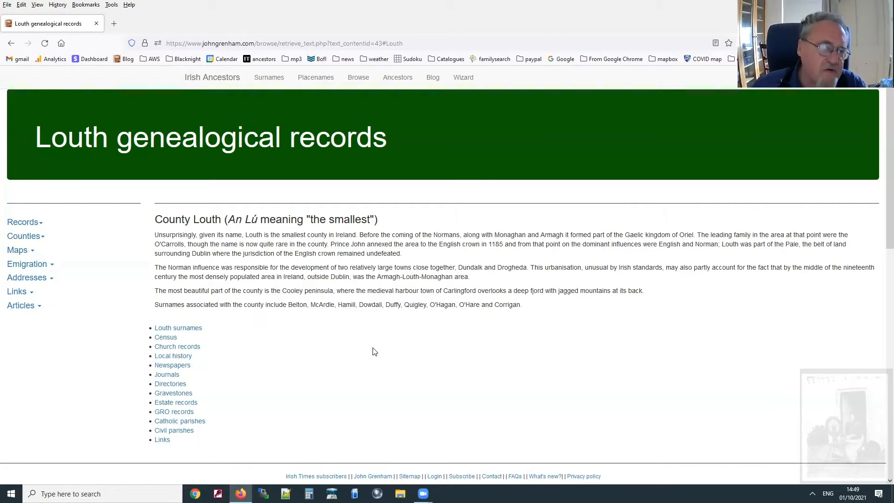
pyautogui.moveTo(229, 404)
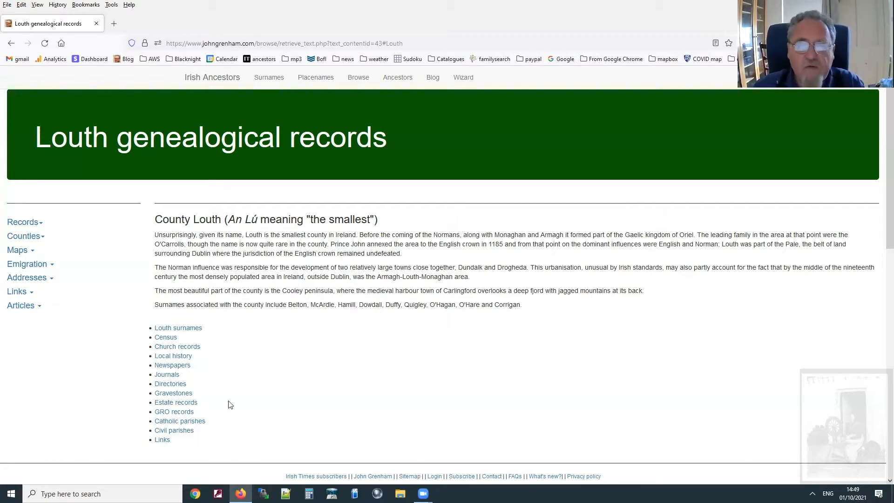
pyautogui.moveTo(222, 337)
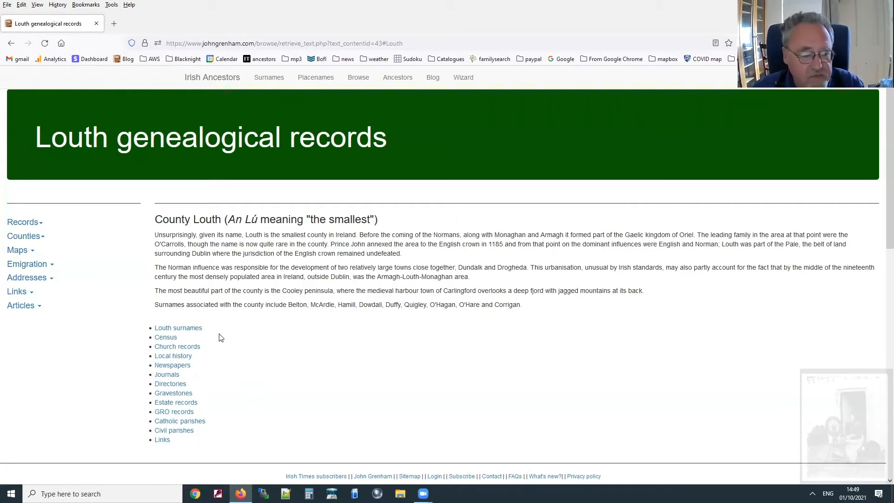
# Bring up the Louth surnames list and look down through its family names
pyautogui.click(179, 328)
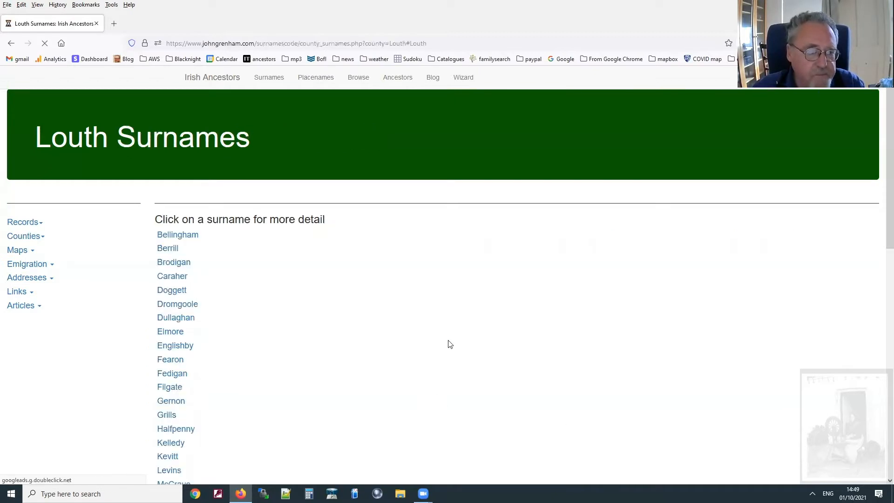
pyautogui.scroll(-3)
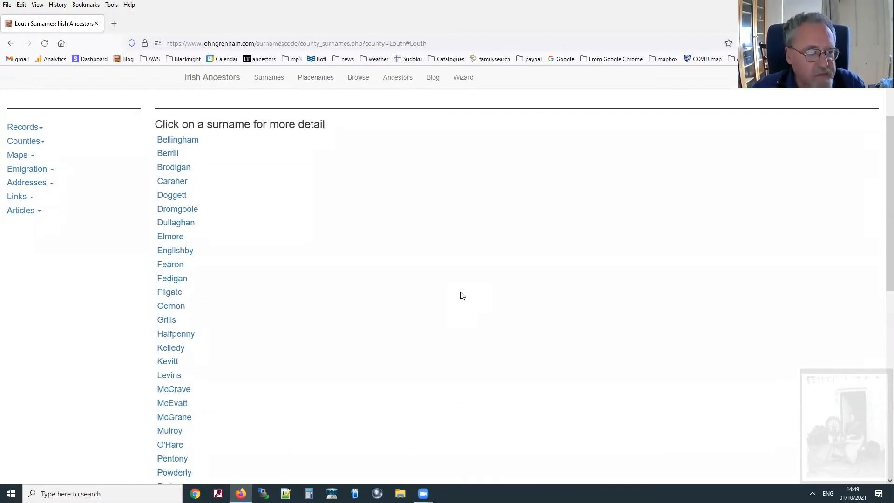
pyautogui.scroll(-3)
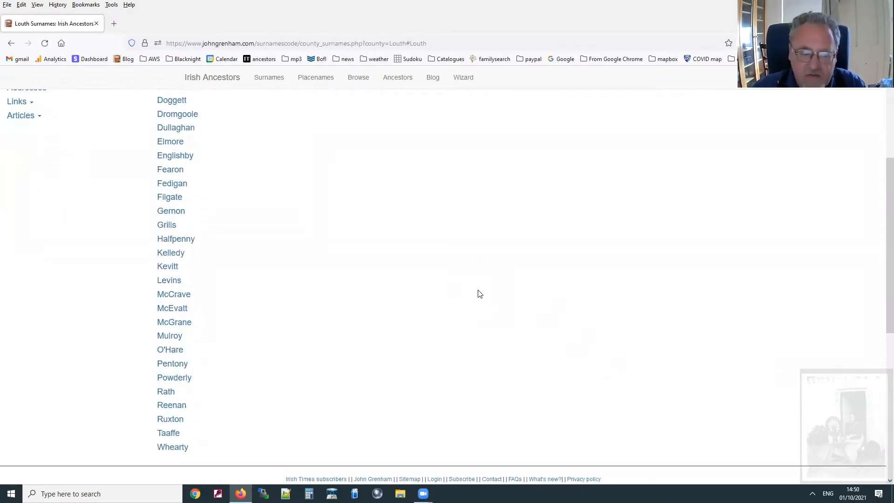
pyautogui.moveTo(464, 336)
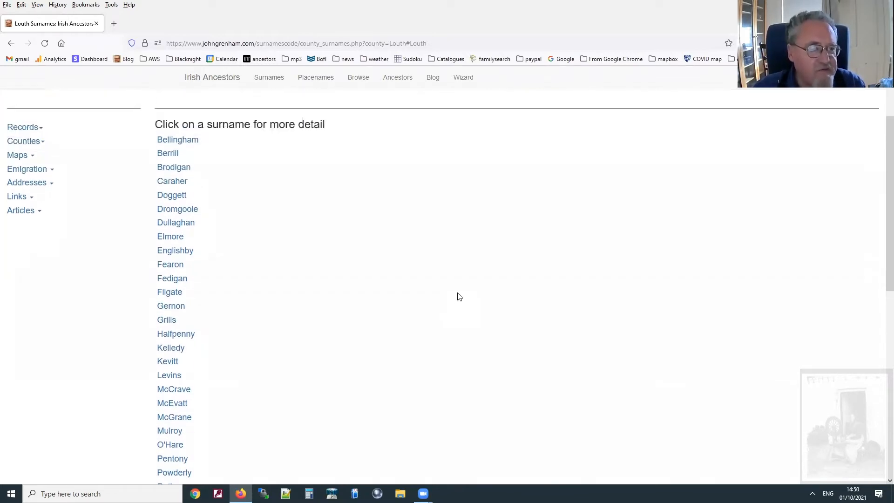
pyautogui.moveTo(216, 285)
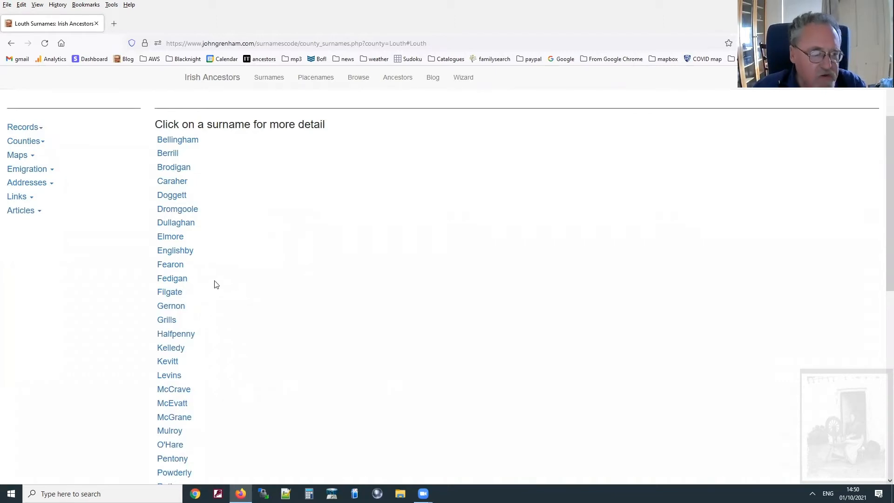
# View the Fedigan surname page, from its household map down to the Surname Dictionary entry
pyautogui.click(172, 278)
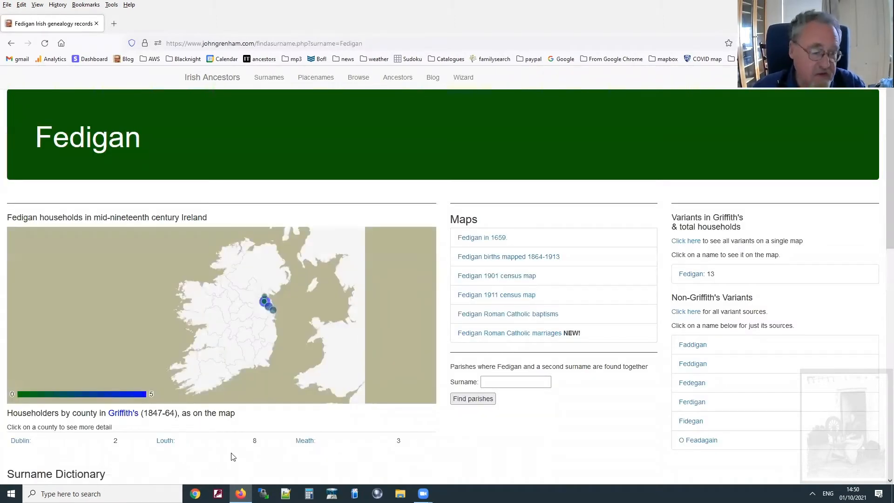
pyautogui.moveTo(250, 332)
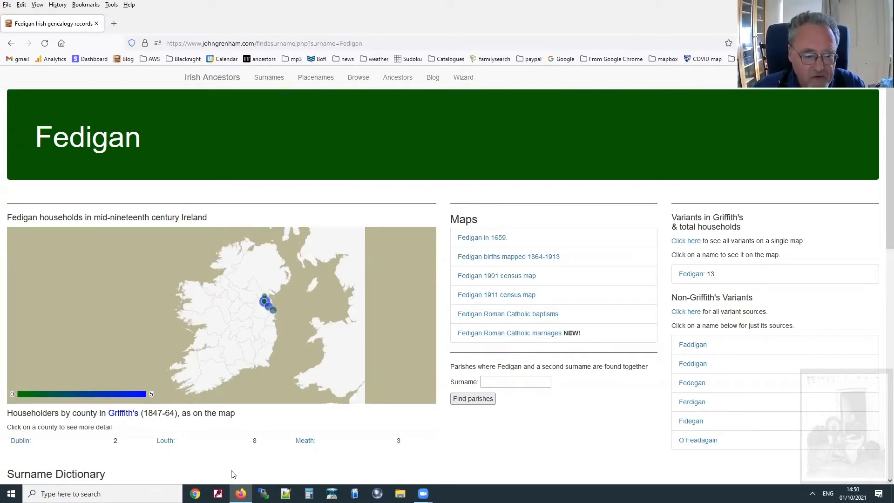
pyautogui.moveTo(274, 361)
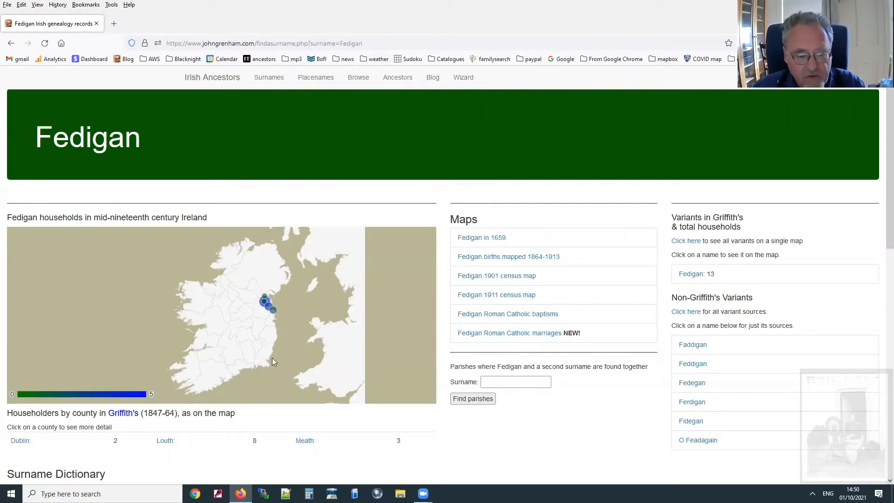
pyautogui.moveTo(102, 429)
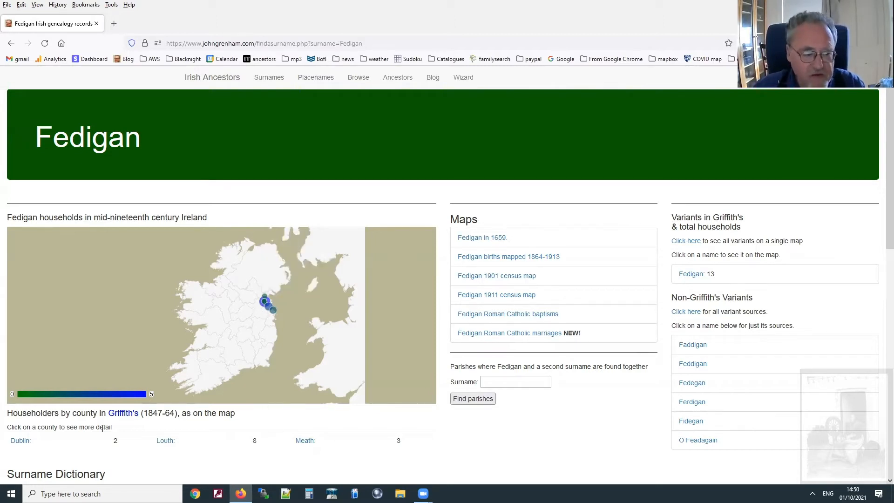
pyautogui.moveTo(190, 460)
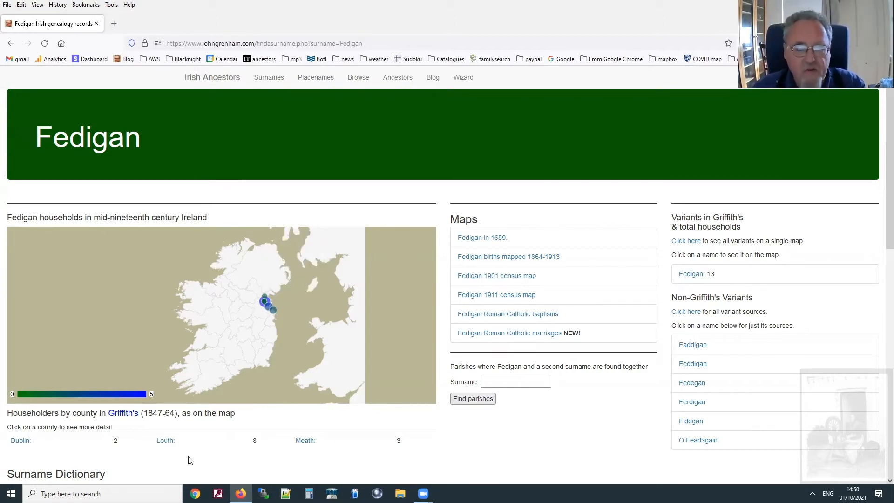
pyautogui.scroll(-3)
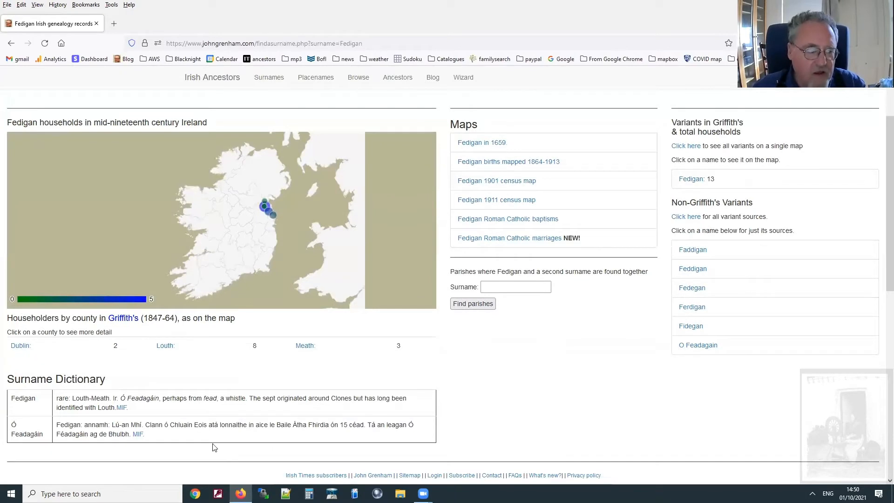
pyautogui.moveTo(460, 417)
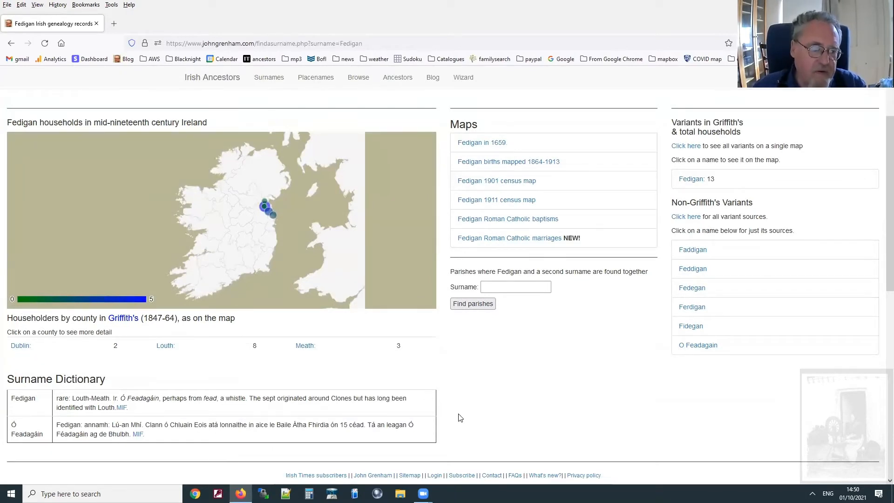
pyautogui.moveTo(296, 420)
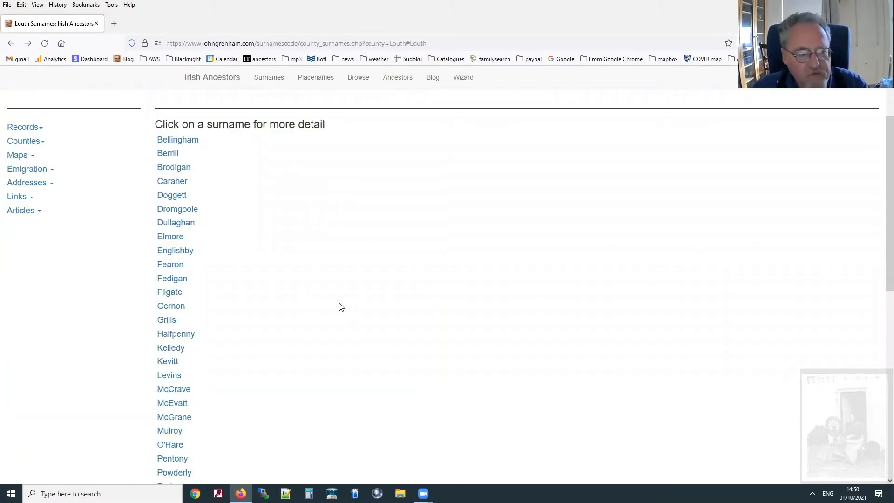
pyautogui.moveTo(302, 289)
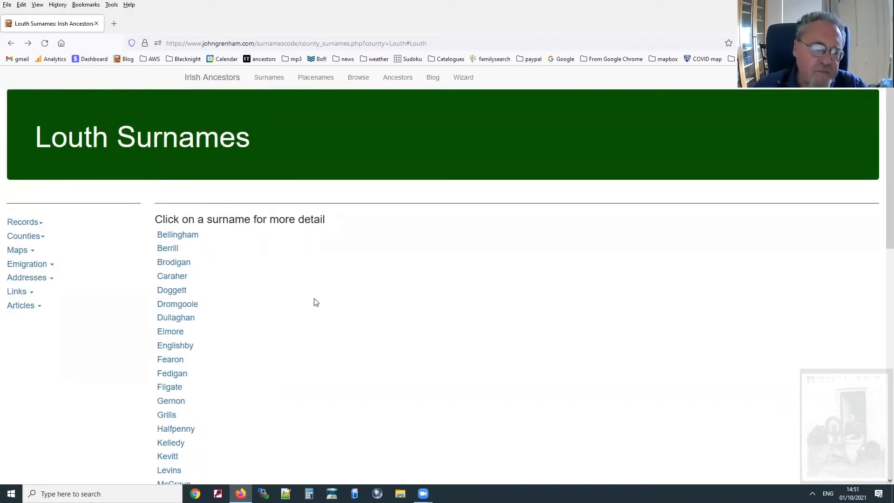
# Scroll within the Louth surnames list after returning from the Fedigan page
pyautogui.scroll(-3)
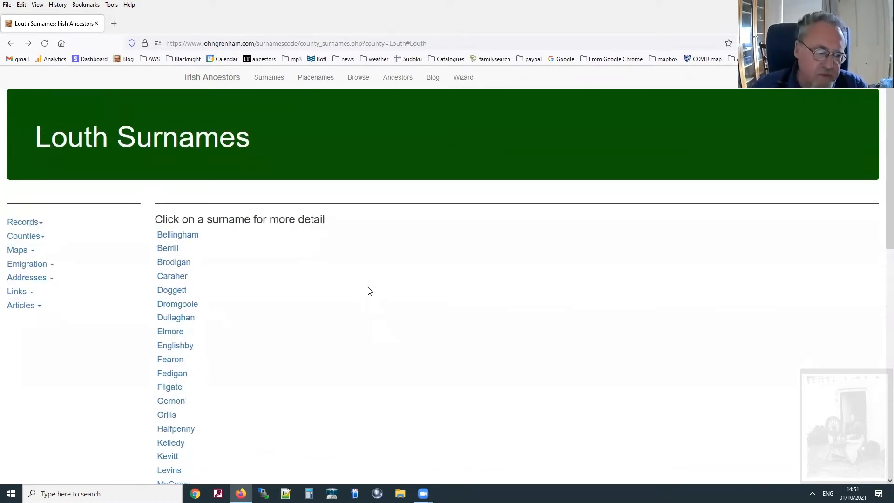
pyautogui.moveTo(439, 330)
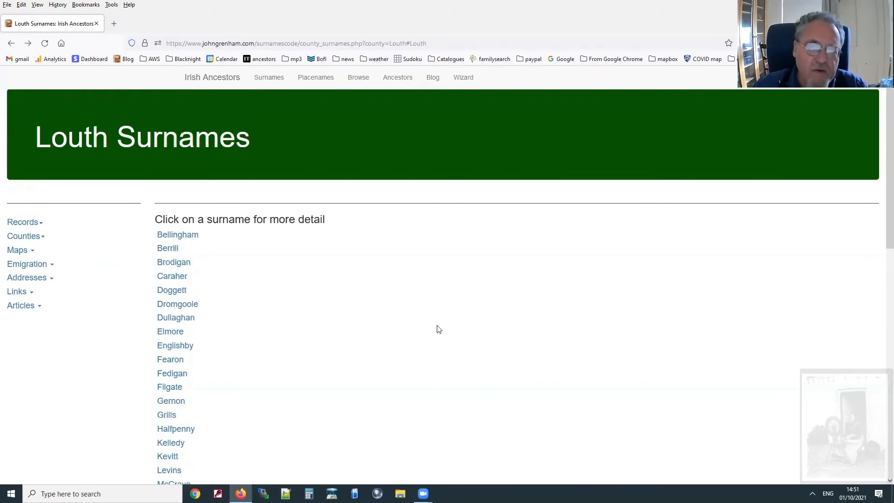
# Search the surname Hamill to see its household map, then return to the navigation bar
pyautogui.click(269, 77)
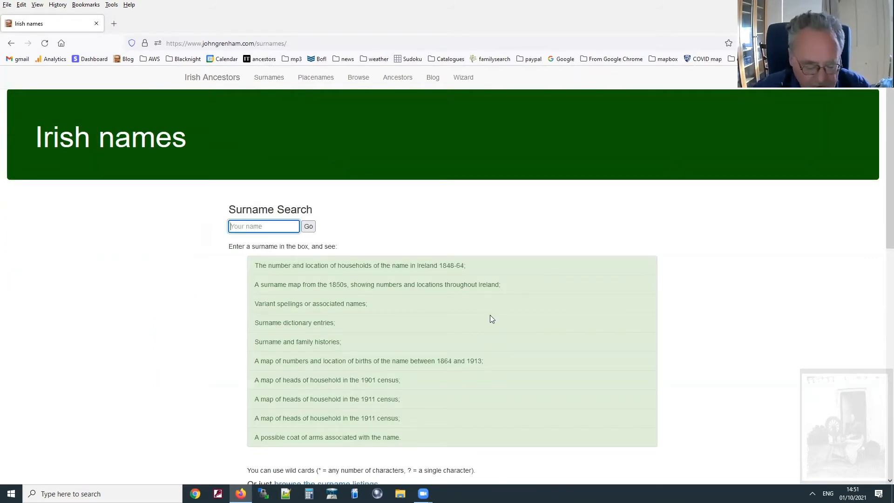
pyautogui.write('Hamill')
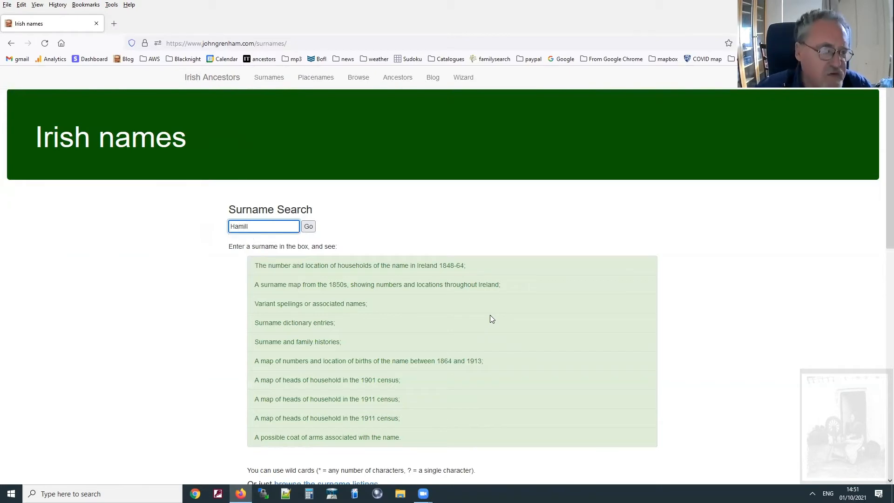
pyautogui.click(309, 227)
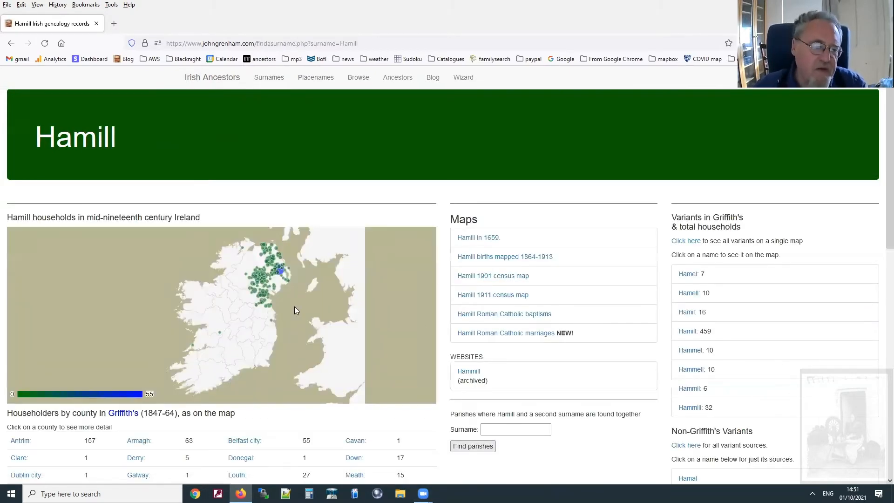
pyautogui.moveTo(279, 300)
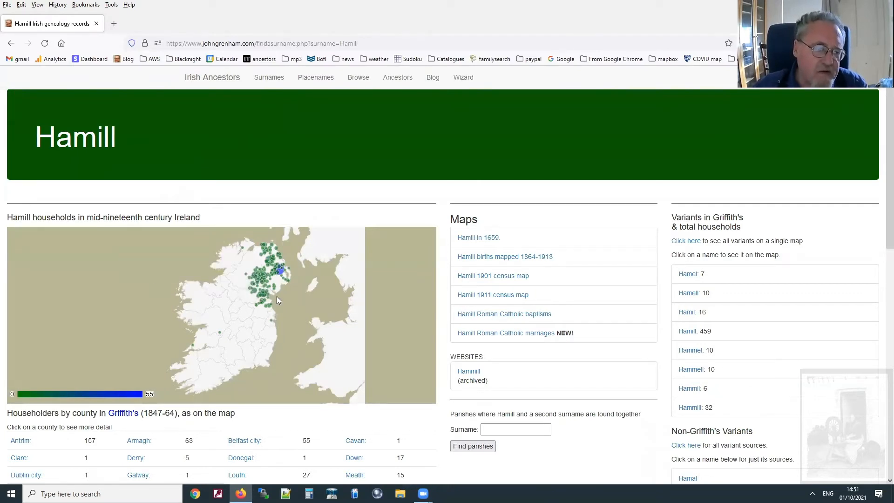
pyautogui.moveTo(260, 296)
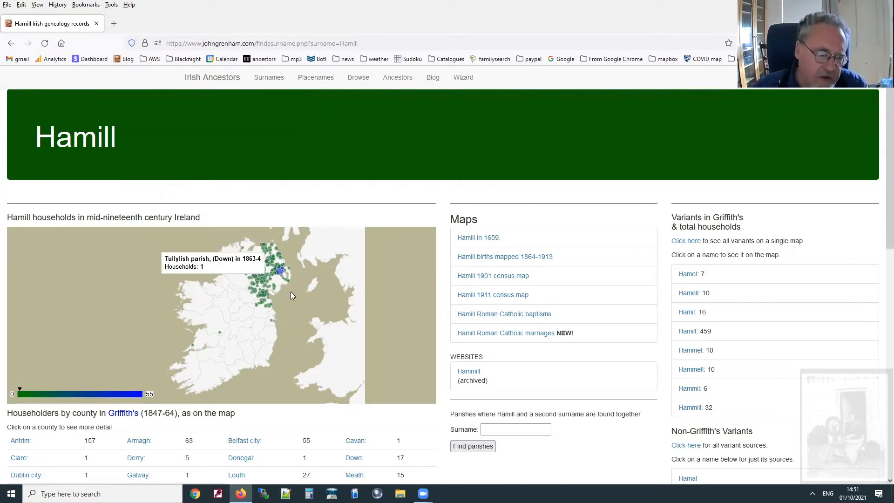
pyautogui.moveTo(655, 390)
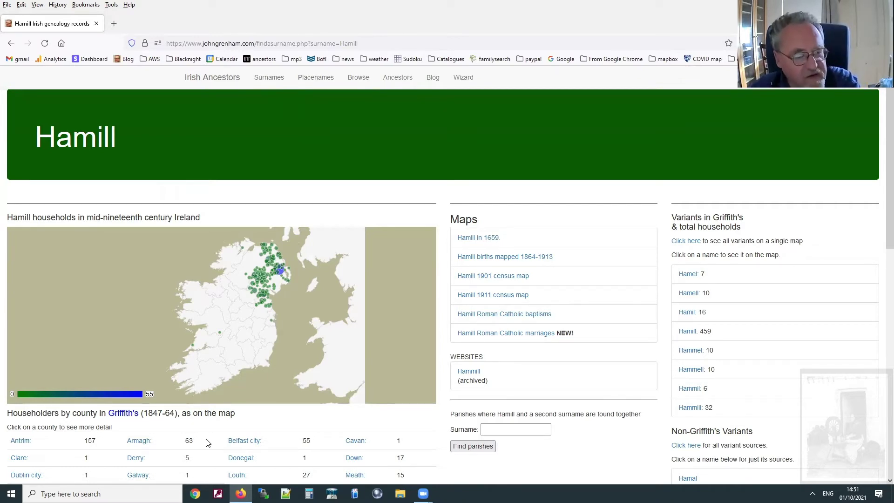
pyautogui.click(268, 76)
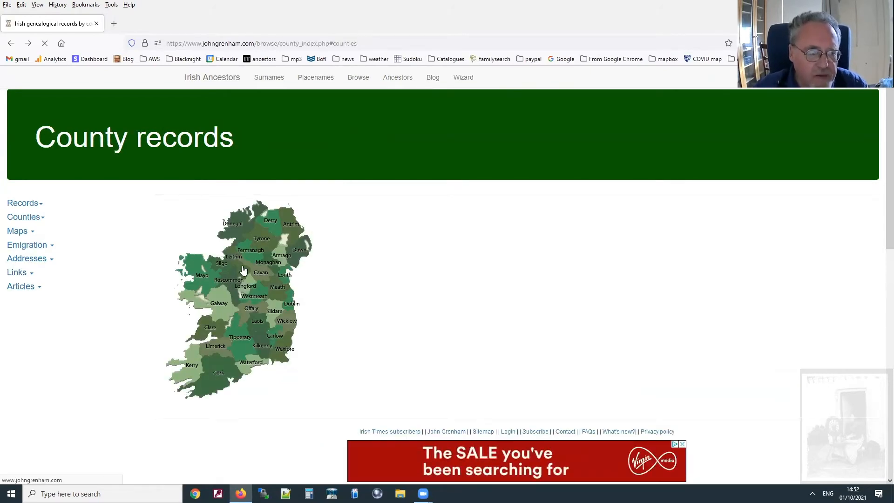
# Choose Roscommon on the county map and bring up its county surnames list
pyautogui.click(225, 279)
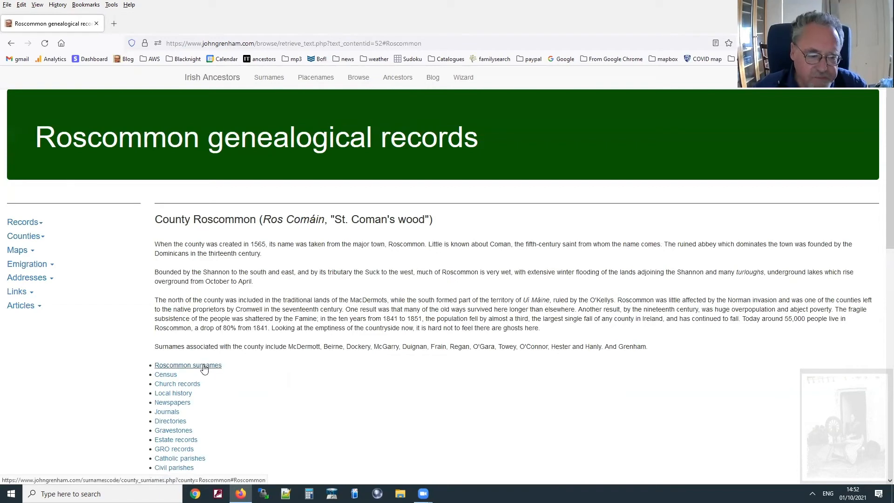
pyautogui.click(188, 365)
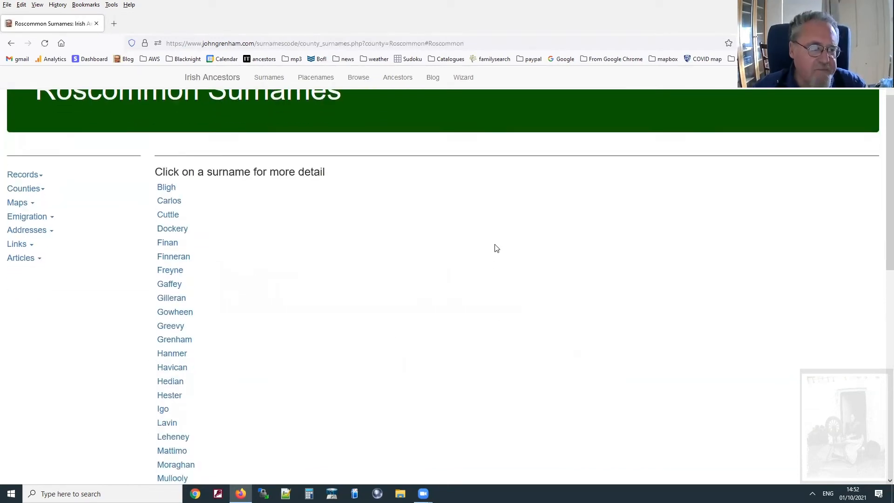
# Scroll down the Roscommon surnames list toward Nerney and Padian
pyautogui.scroll(-3)
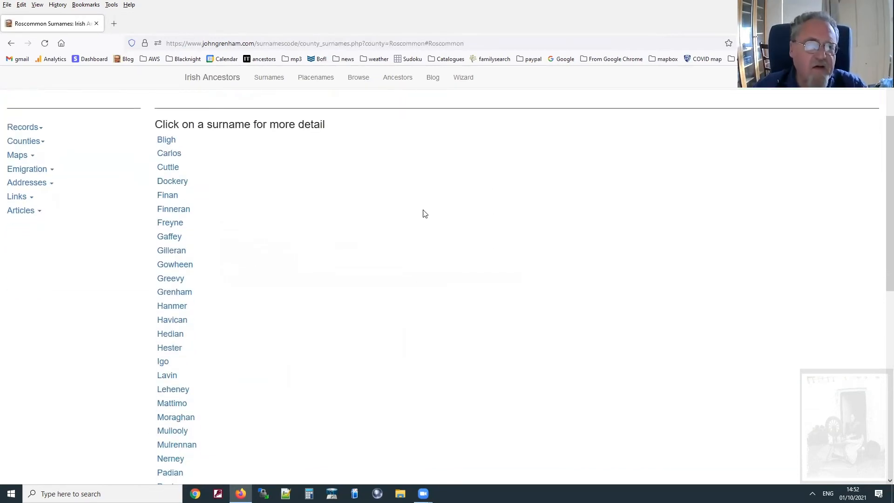
pyautogui.moveTo(240, 247)
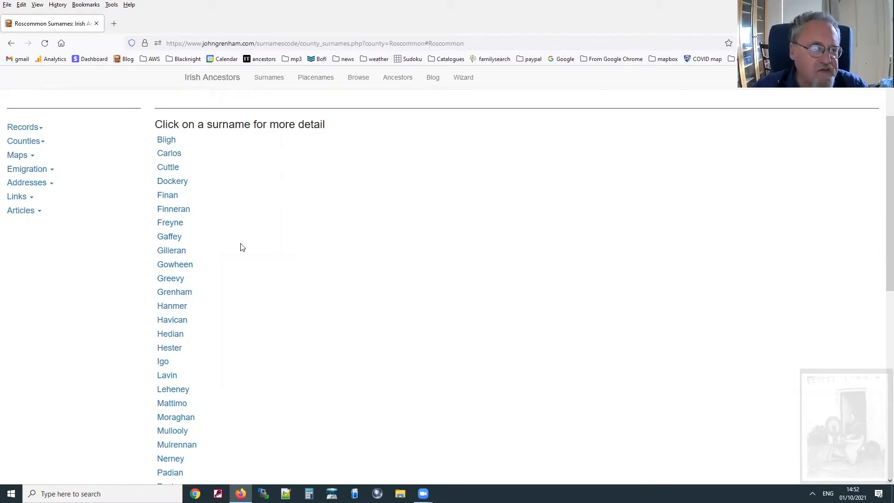
pyautogui.moveTo(275, 324)
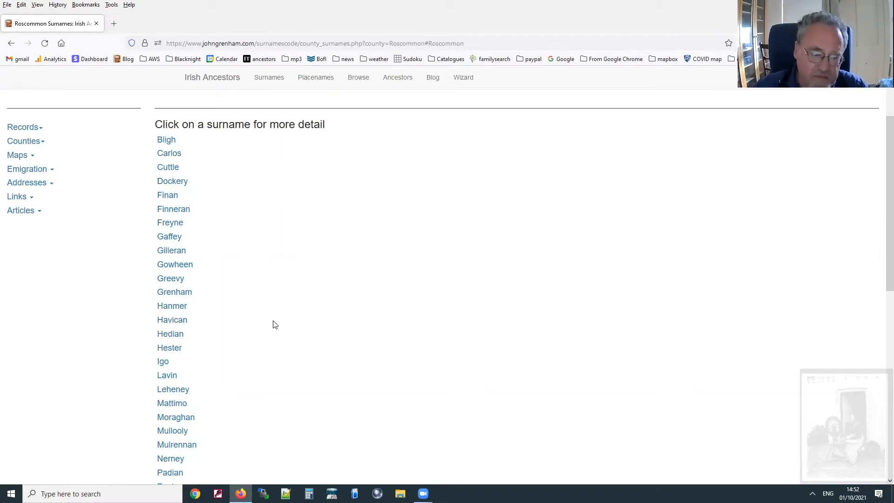
pyautogui.moveTo(281, 382)
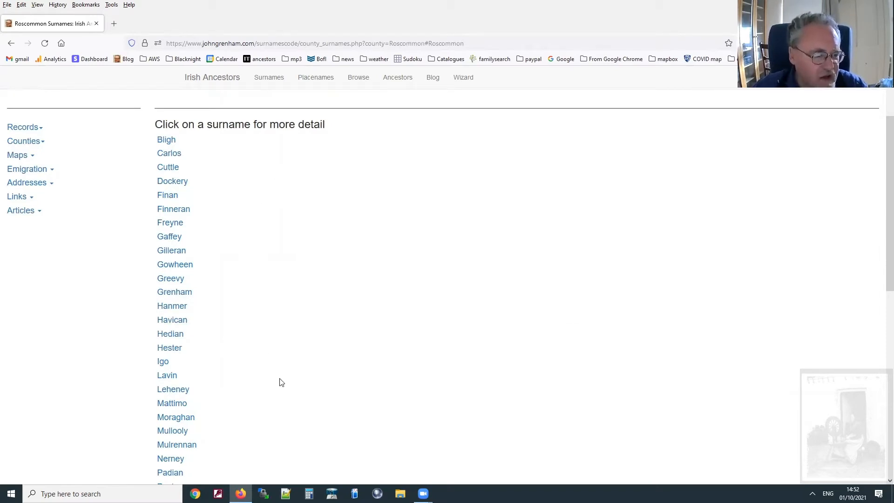
pyautogui.moveTo(235, 331)
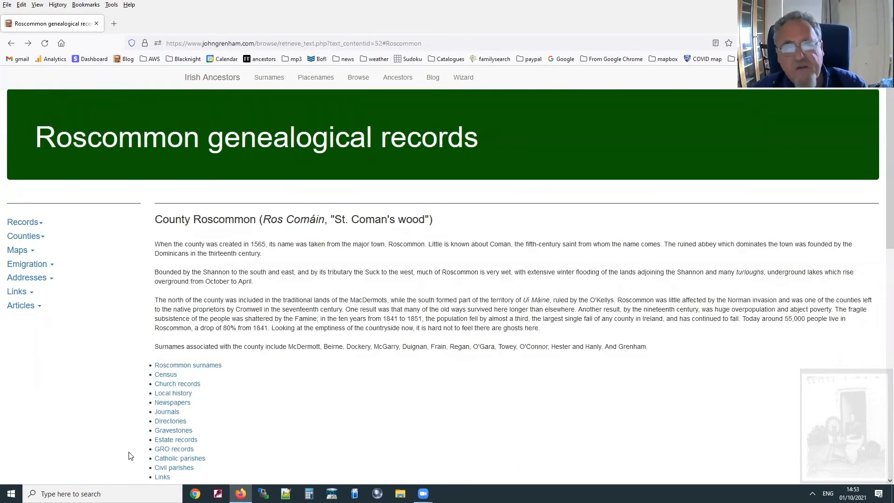
pyautogui.moveTo(343, 419)
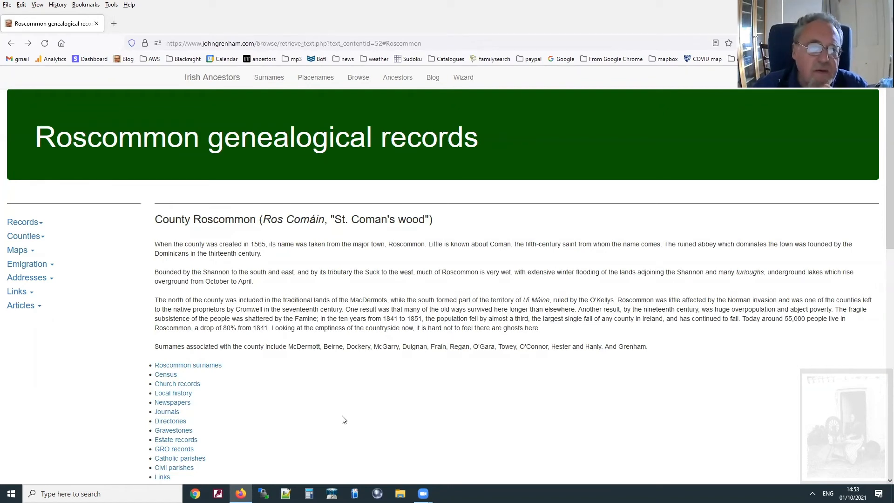
pyautogui.moveTo(234, 193)
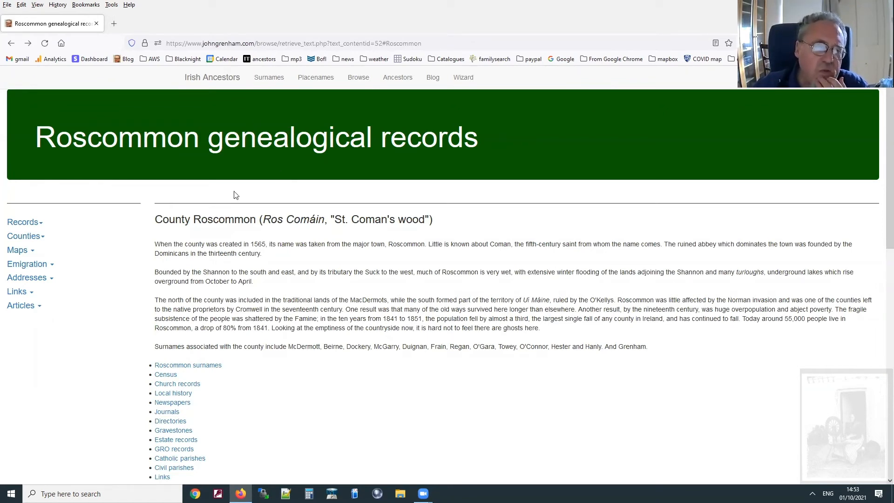
# Go to the Irish Placenames search page from the navigation bar
pyautogui.click(316, 78)
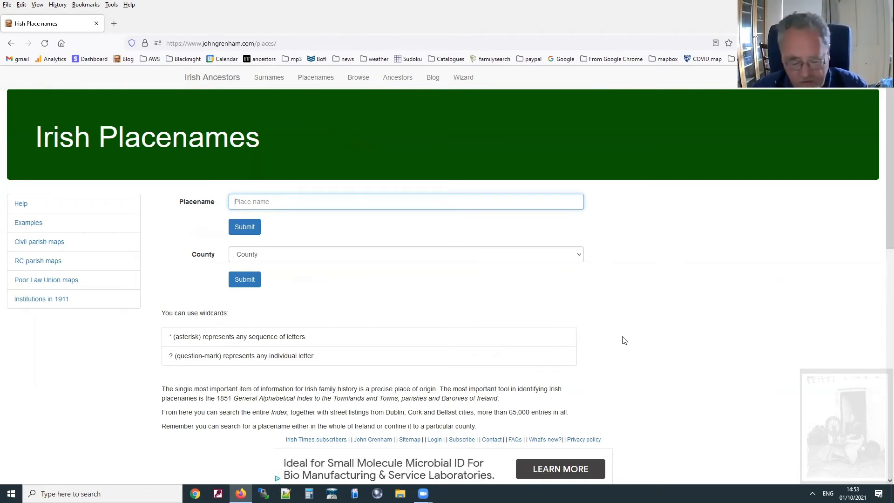
# Enter the wildcard placename pattern D*r*l*gh*n* via autocomplete and submit the search
pyautogui.write('D')
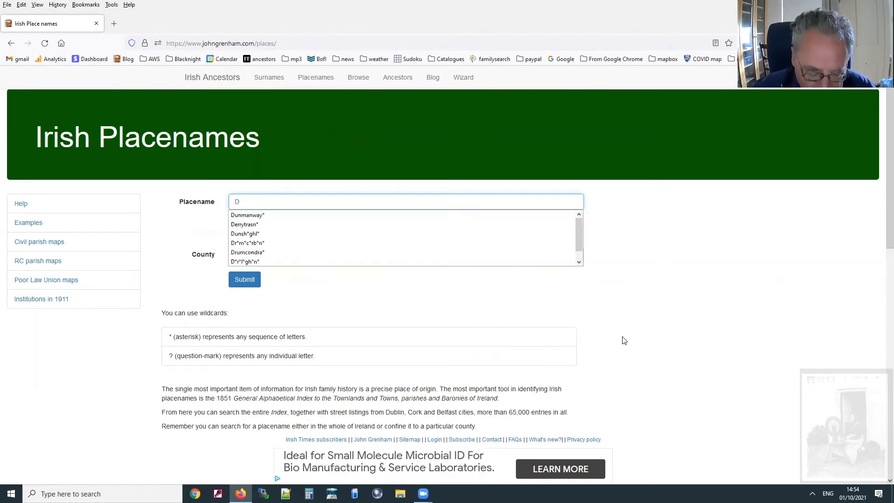
pyautogui.write('*')
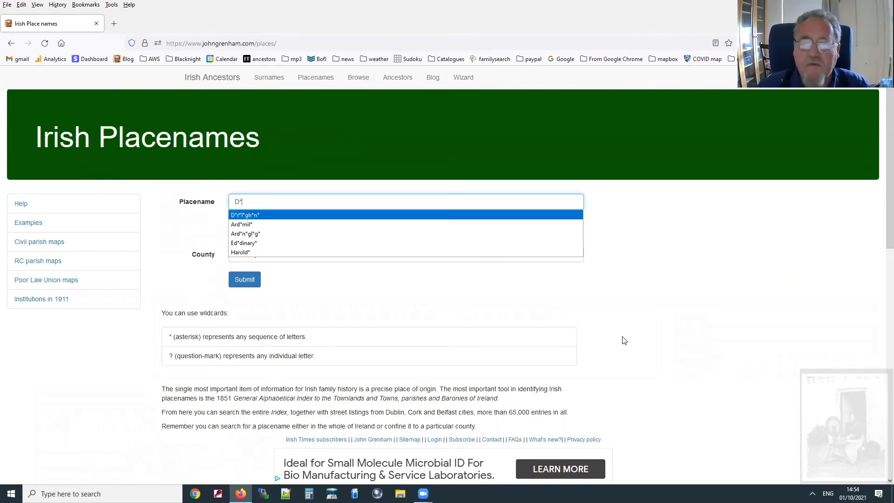
pyautogui.moveTo(385, 241)
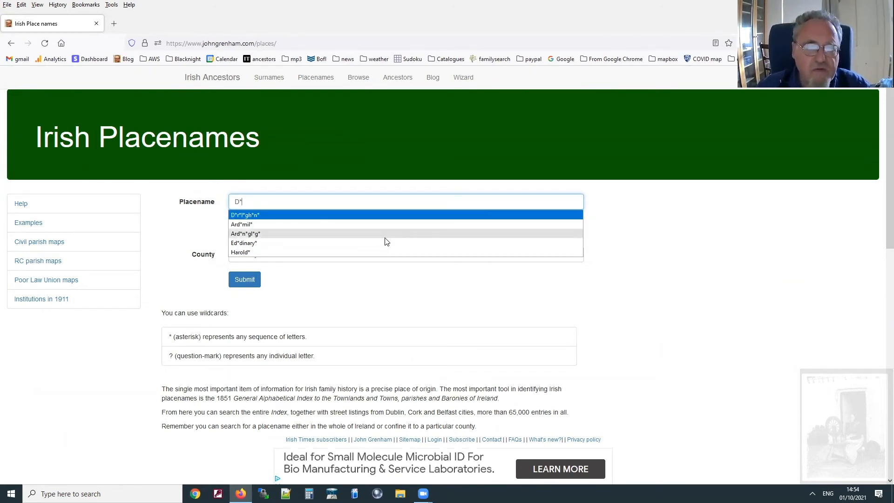
pyautogui.click(245, 214)
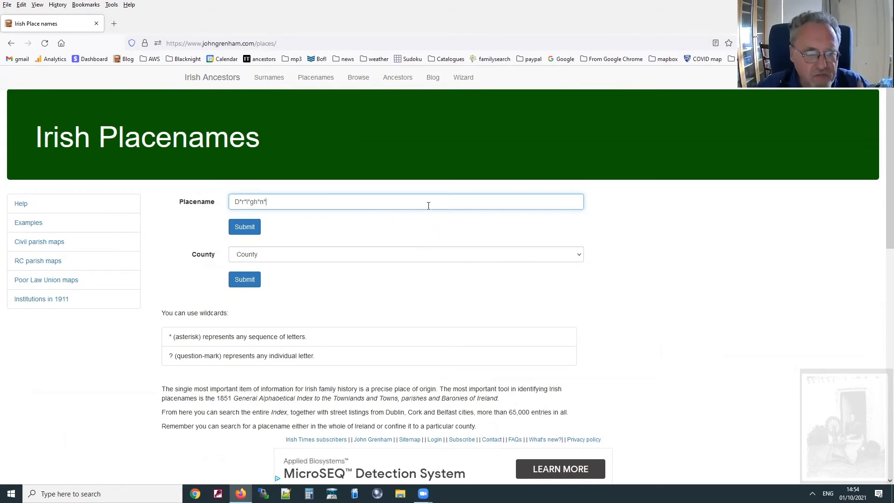
pyautogui.click(244, 226)
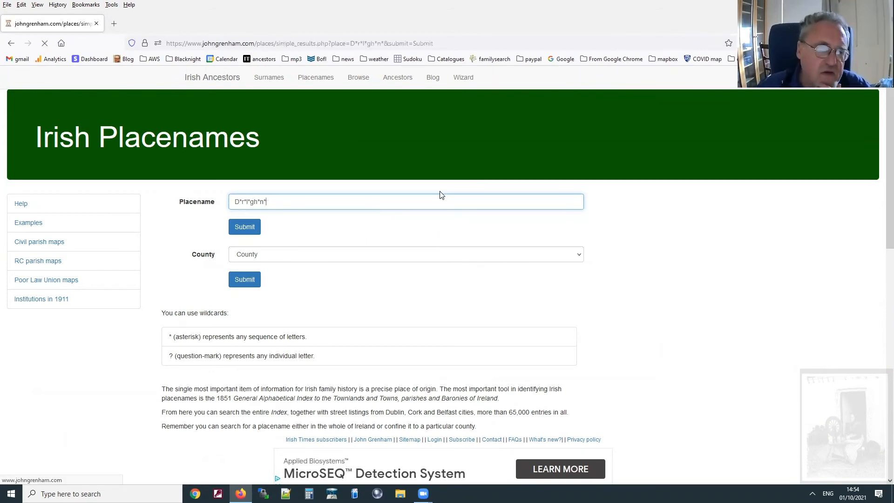
# Scroll the 36-place results table for D*r*l*gh*n* down to the bottom and back up
pyautogui.click(244, 227)
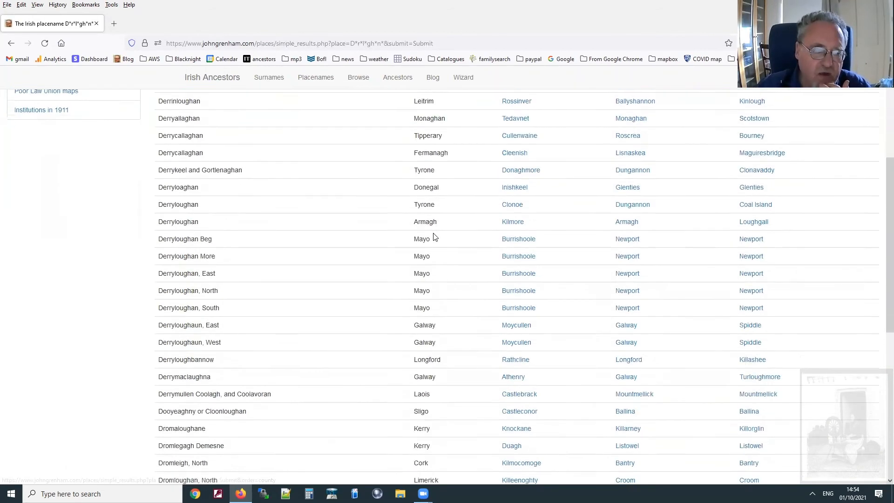
pyautogui.scroll(-3)
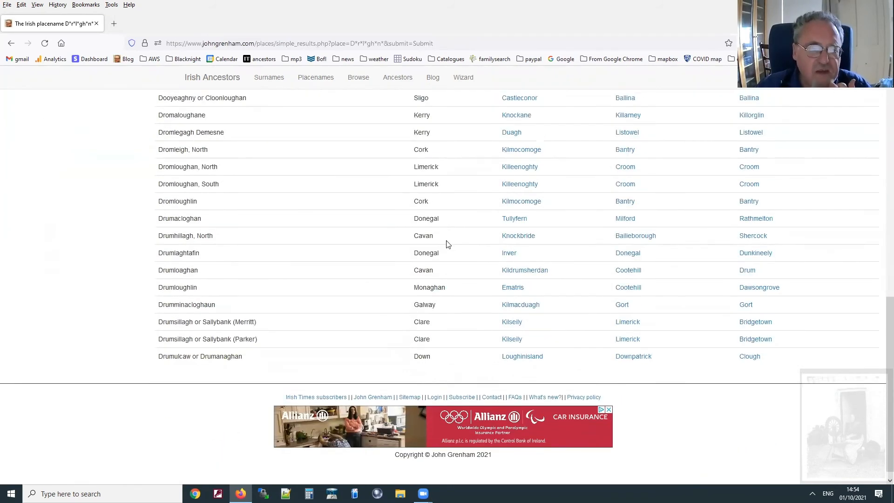
pyautogui.scroll(3)
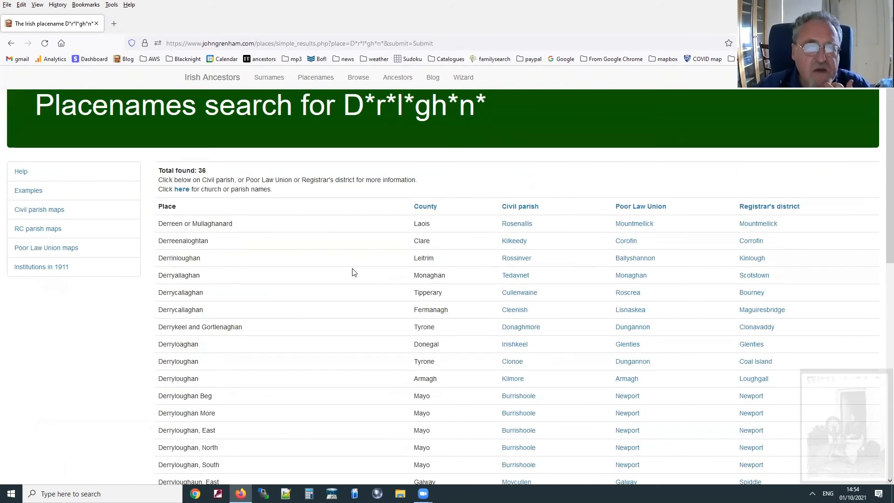
pyautogui.click(370, 42)
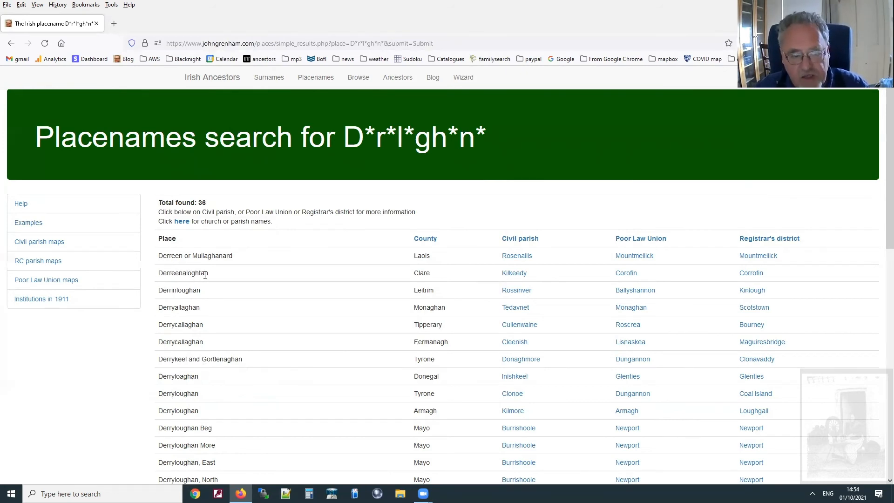
pyautogui.scroll(-3)
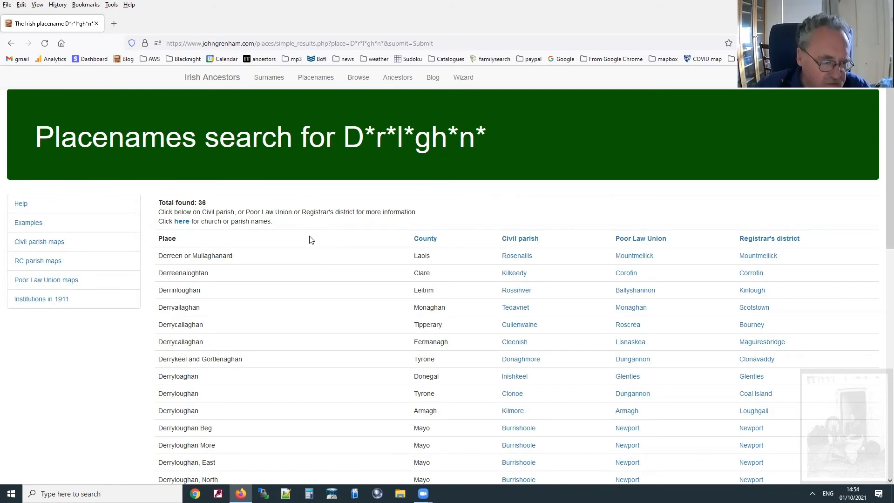
pyautogui.moveTo(253, 226)
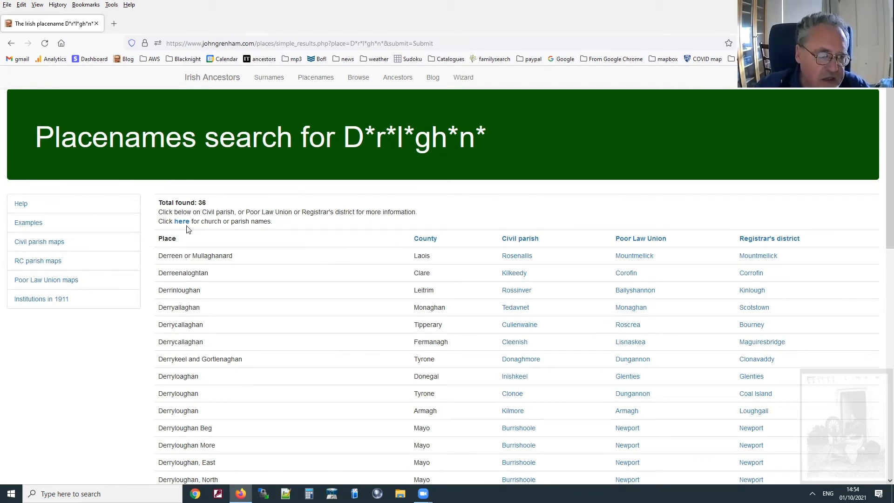
pyautogui.moveTo(210, 251)
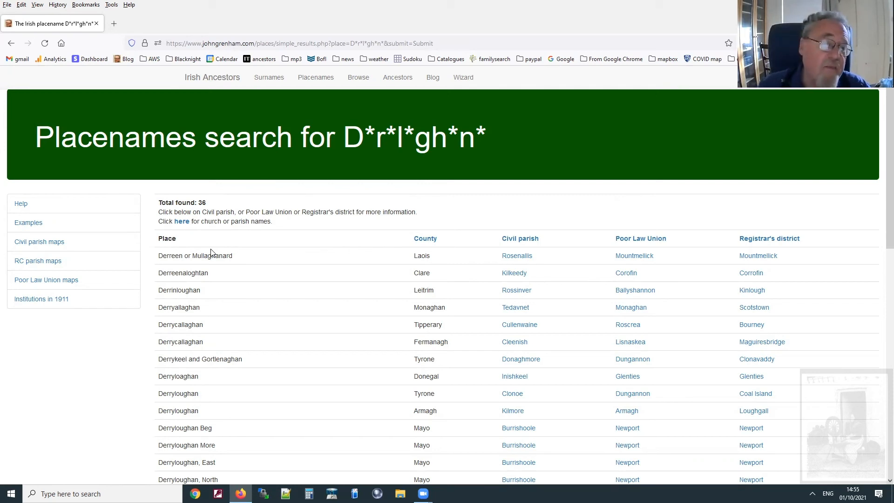
# List matching church names, choose Desertmartin and Kilcronaghan, and show its linked civil parishes
pyautogui.click(182, 222)
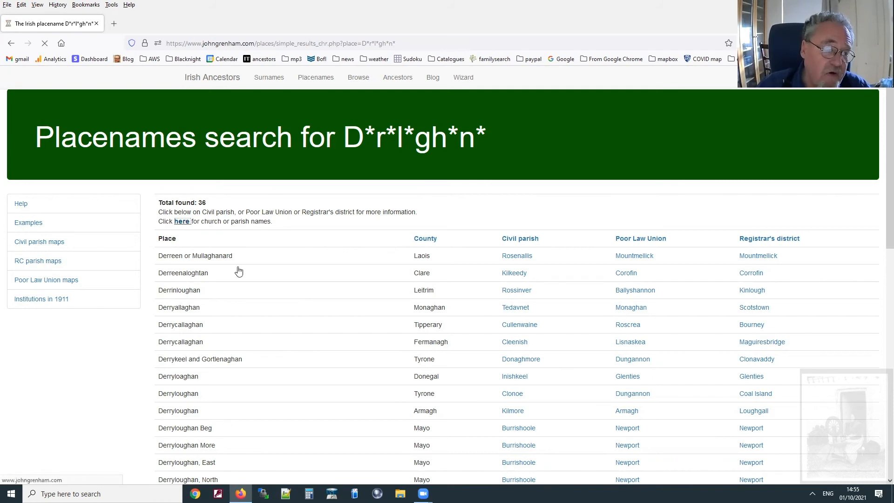
pyautogui.click(183, 222)
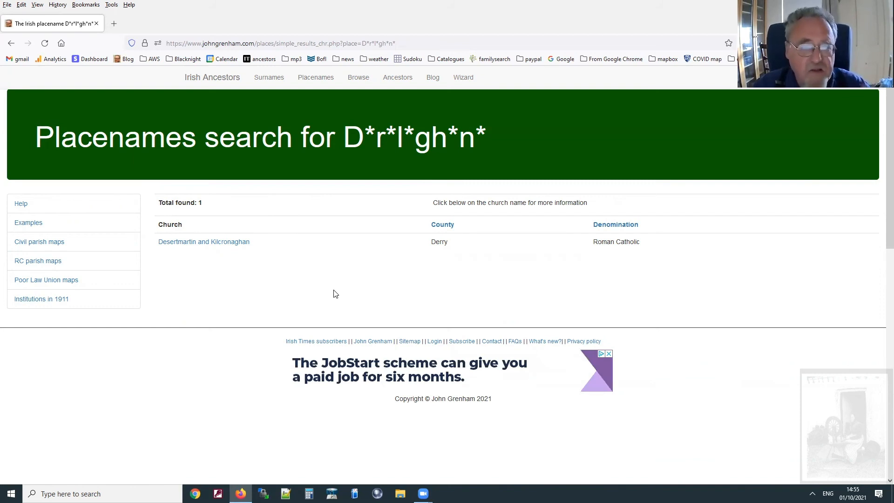
pyautogui.moveTo(324, 295)
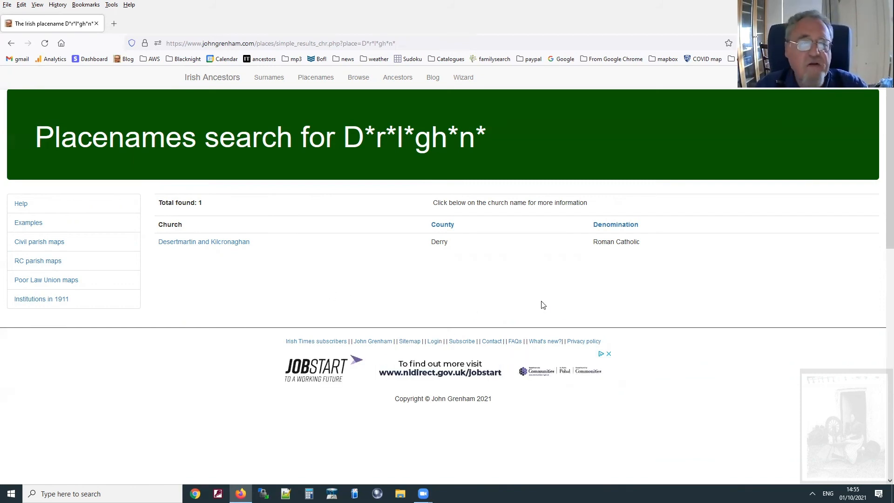
pyautogui.click(204, 242)
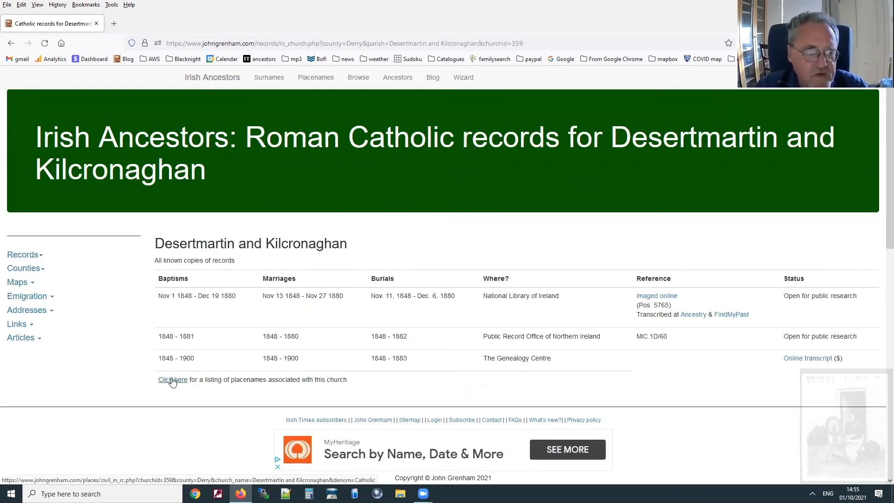
pyautogui.click(173, 380)
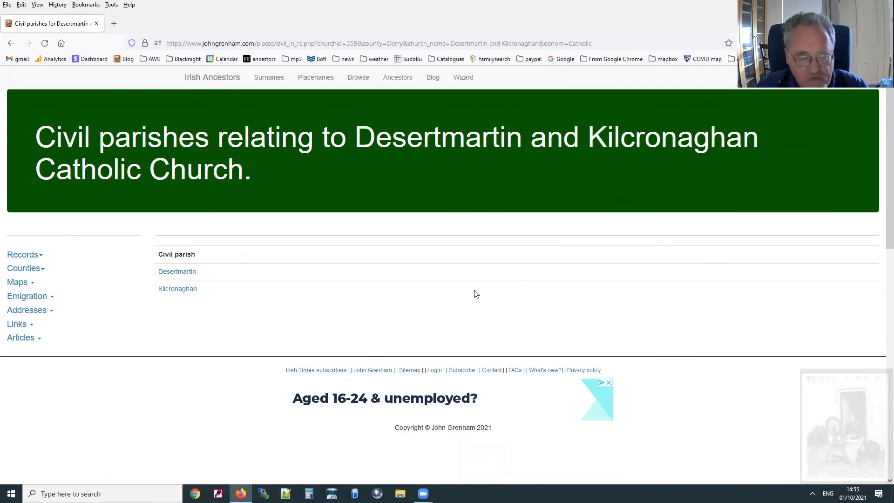